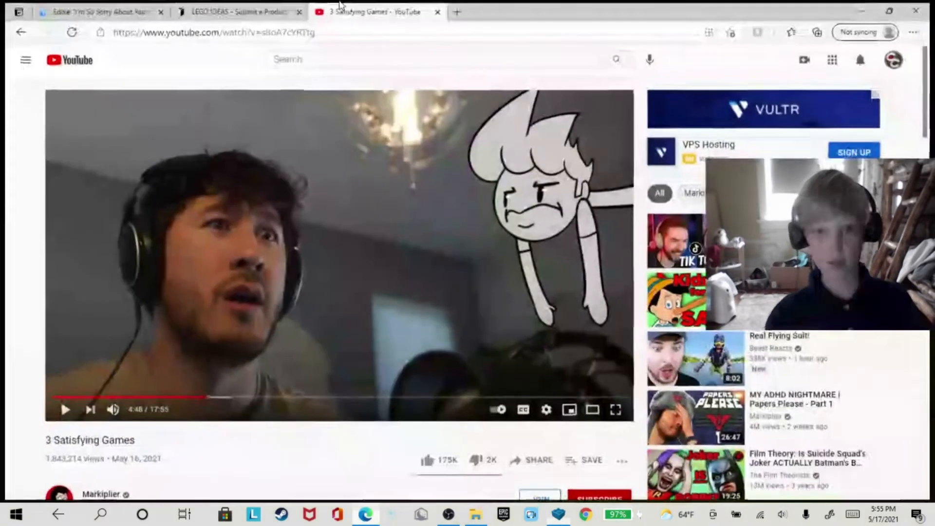
Review the LEGO Ideas submission page and its Fan Designer supporter milestones, then leave the browser
{"action": "left_click", "coordinate": [236, 11]}
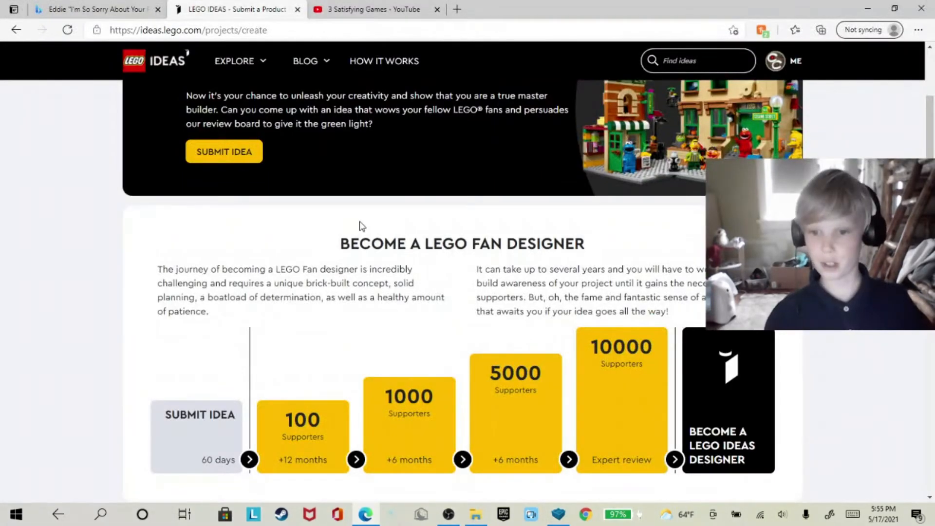
{"action": "scroll", "scroll_direction": "down", "scroll_amount": 3}
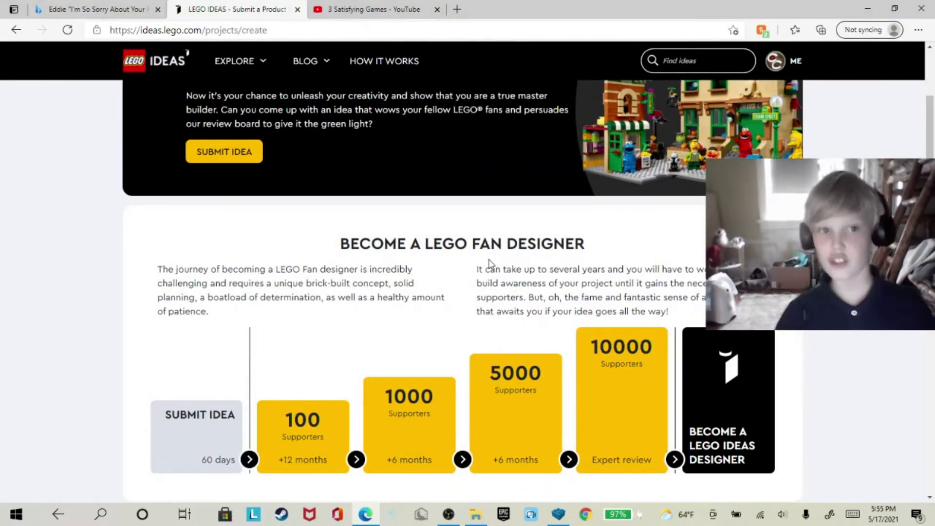
{"action": "scroll", "scroll_direction": "down", "scroll_amount": 3}
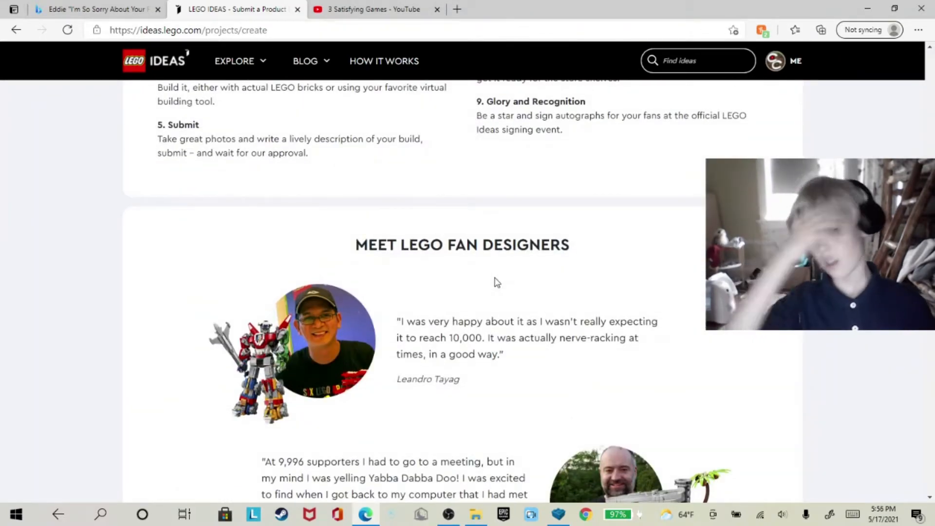
{"action": "scroll", "scroll_direction": "down", "scroll_amount": 3}
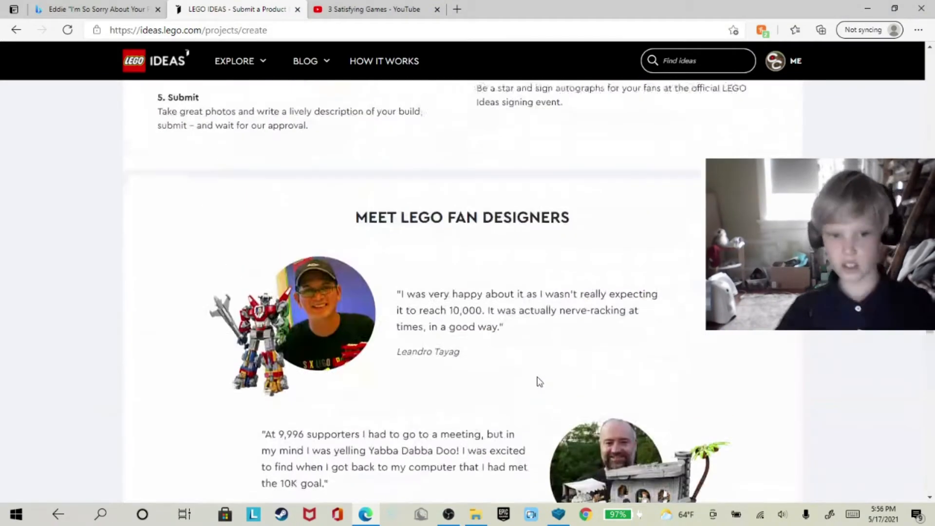
{"action": "scroll", "scroll_direction": "up", "scroll_amount": 3}
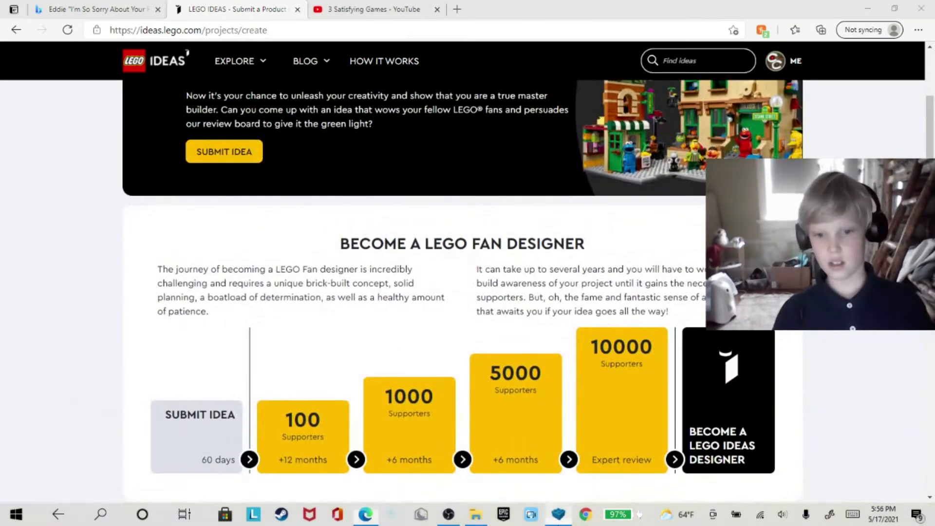
{"action": "left_click", "coordinate": [558, 514]}
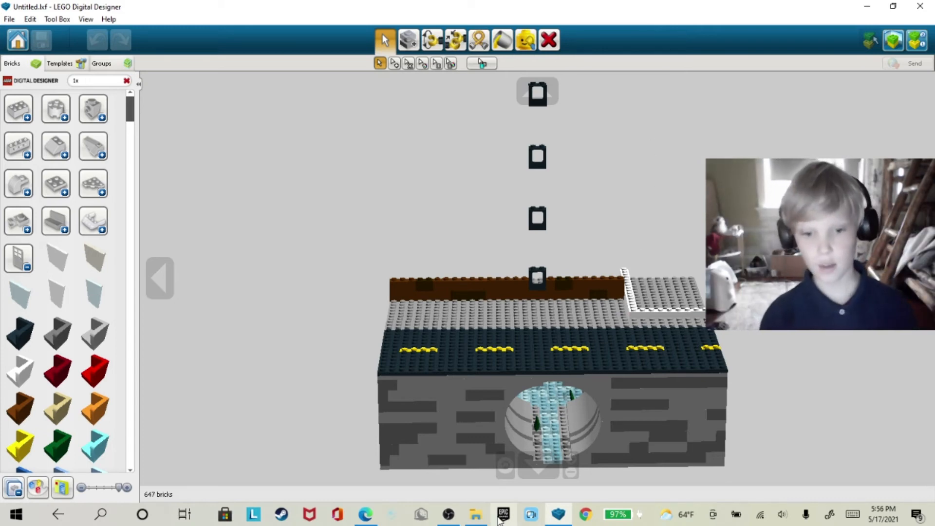
Bring the OBS recording window, still recording, to the front
{"action": "left_click", "coordinate": [447, 514]}
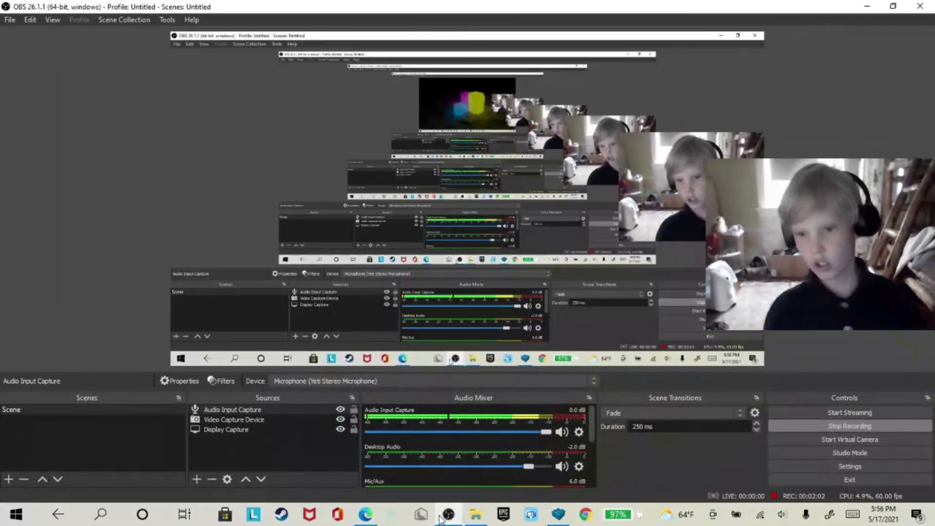